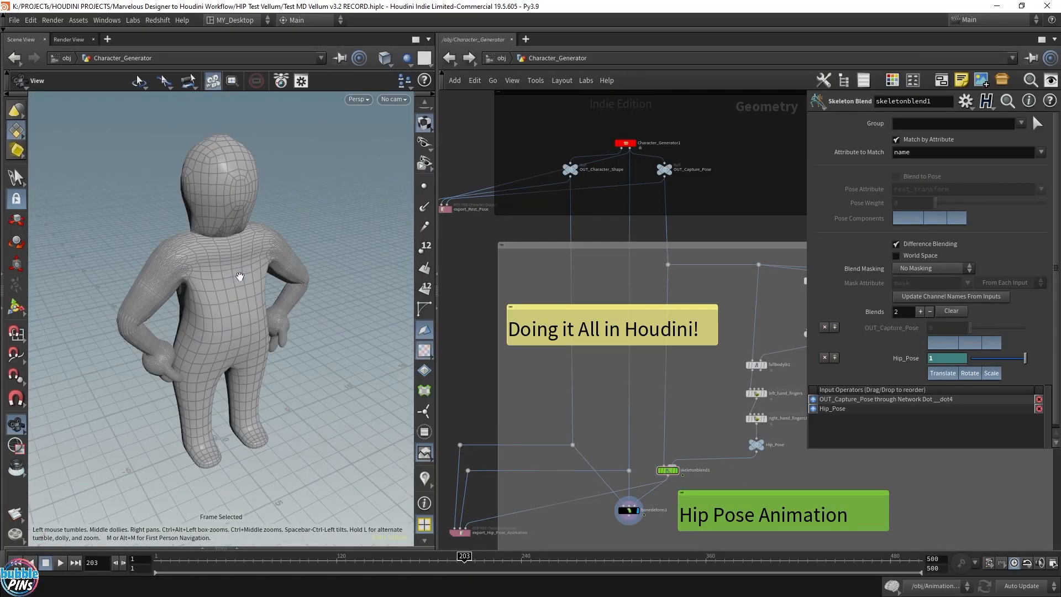
Compare the T-pose with the hands-on-hips pose at frame 29, then add a ROP FBX Animation Output node
drag(464, 556, 345, 556)
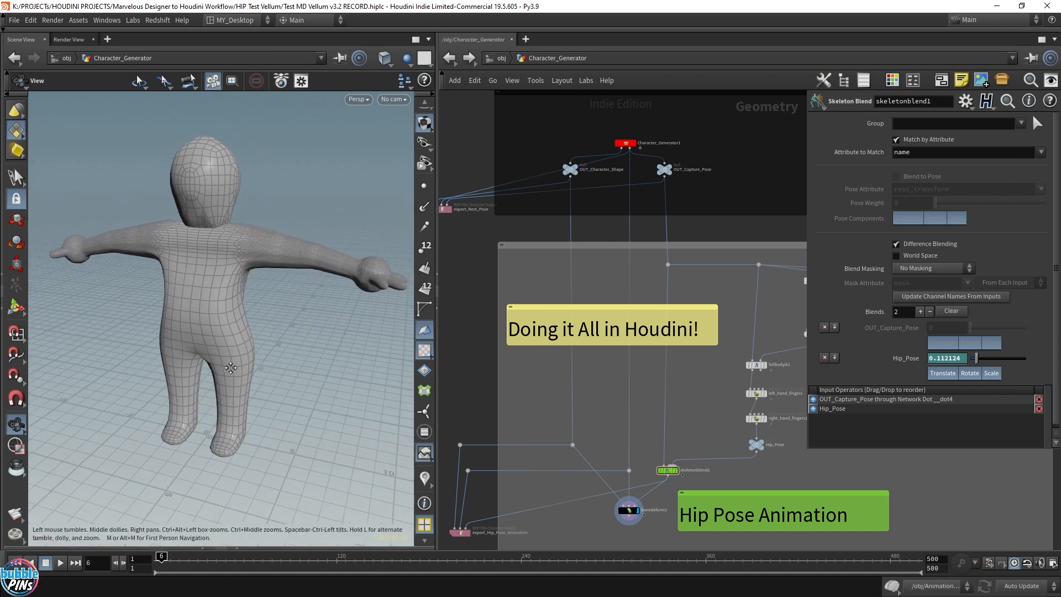
drag(161, 557, 191, 557)
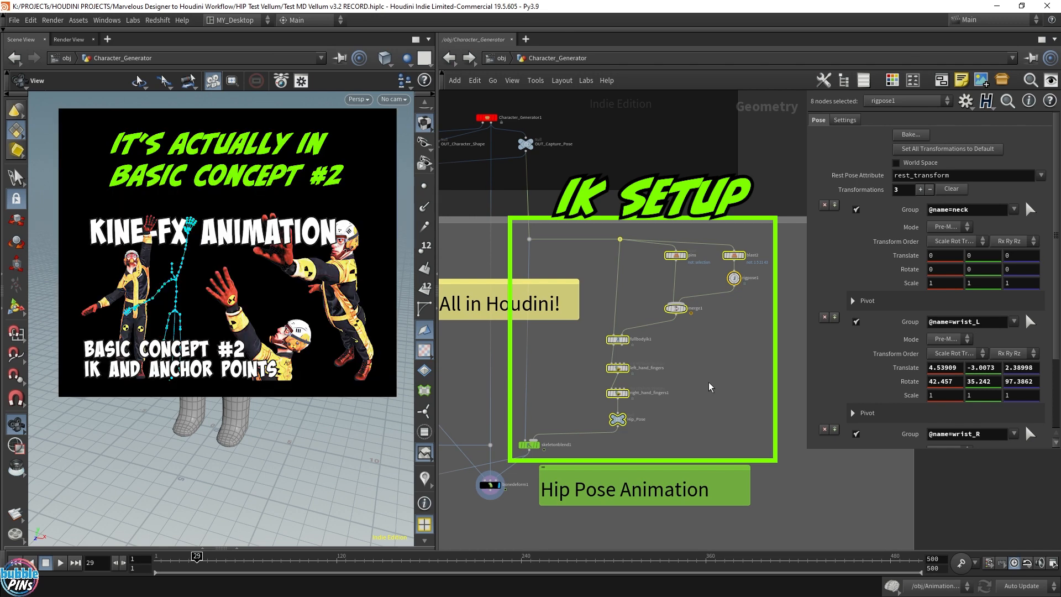
mouse_move(816, 278)
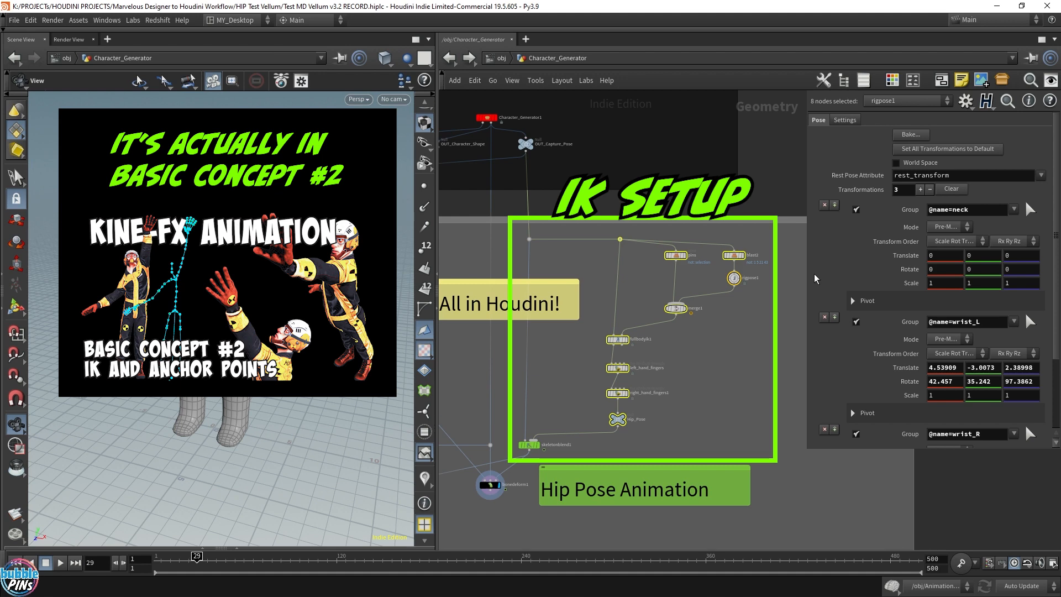
mouse_move(759, 316)
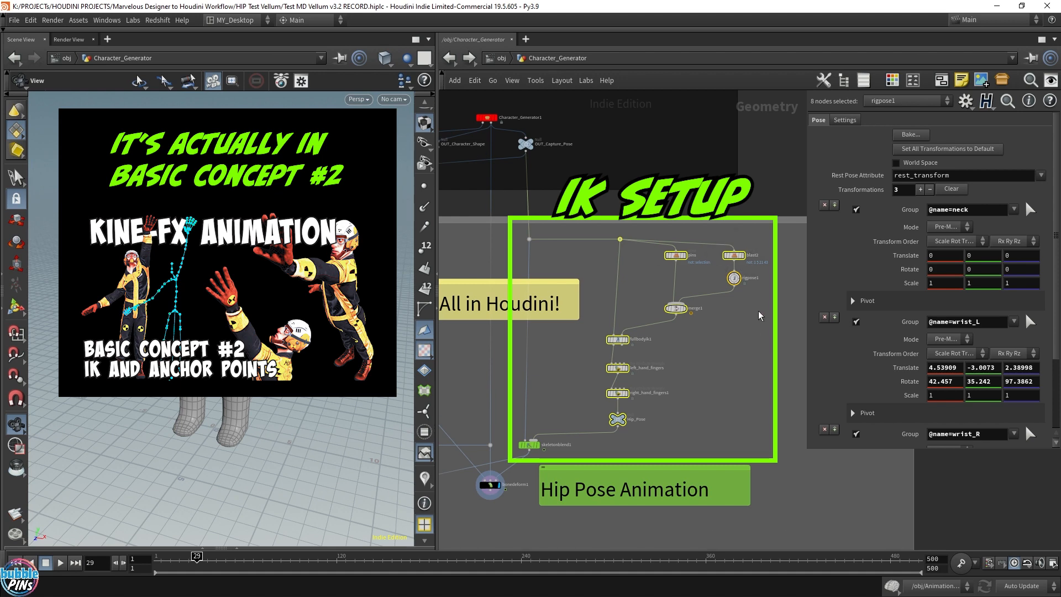
mouse_move(715, 329)
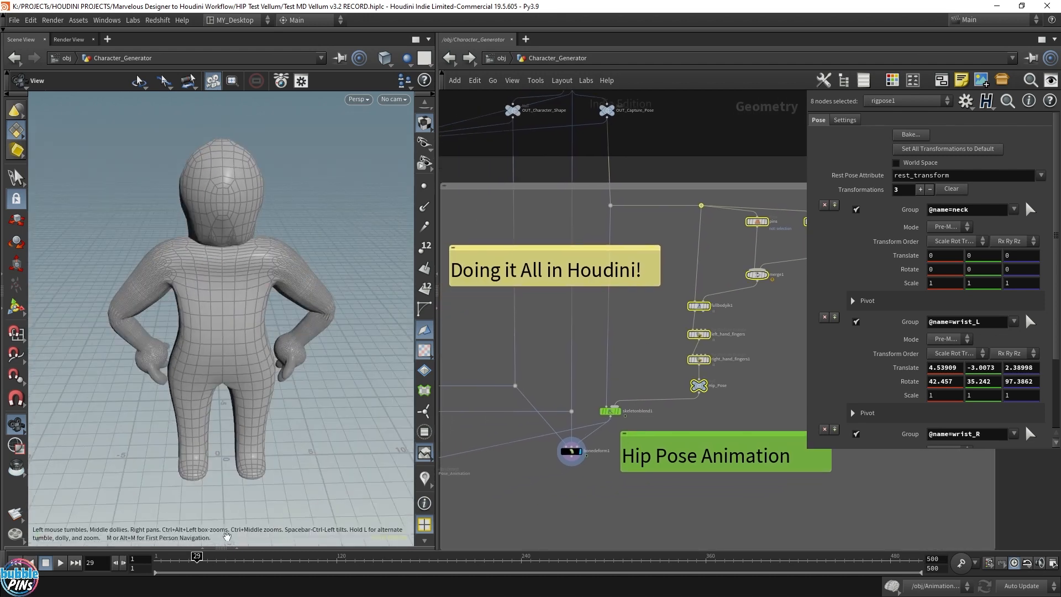
drag(196, 555, 179, 555)
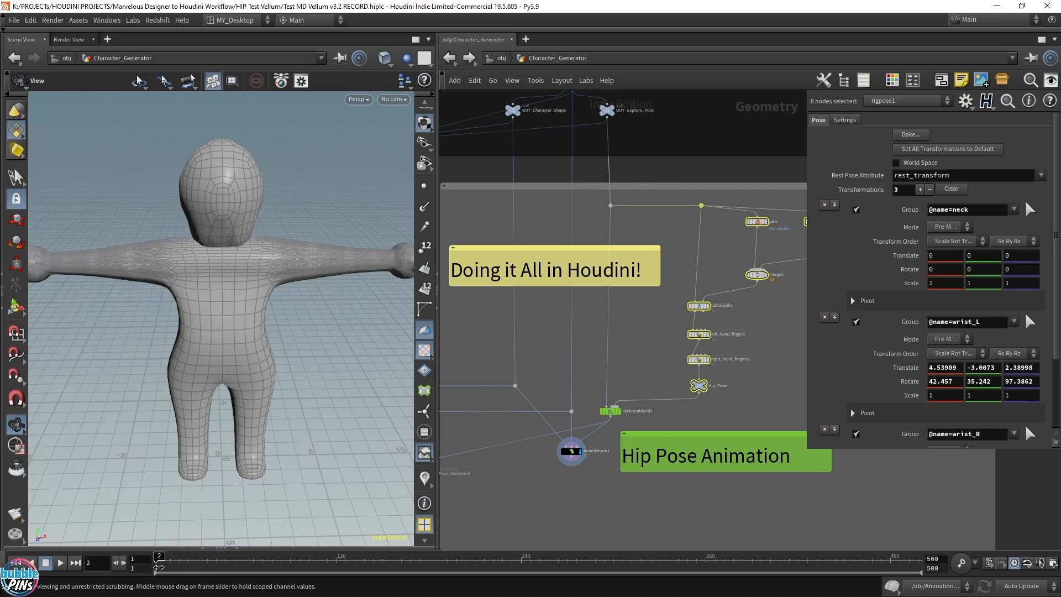
drag(159, 557, 196, 556)
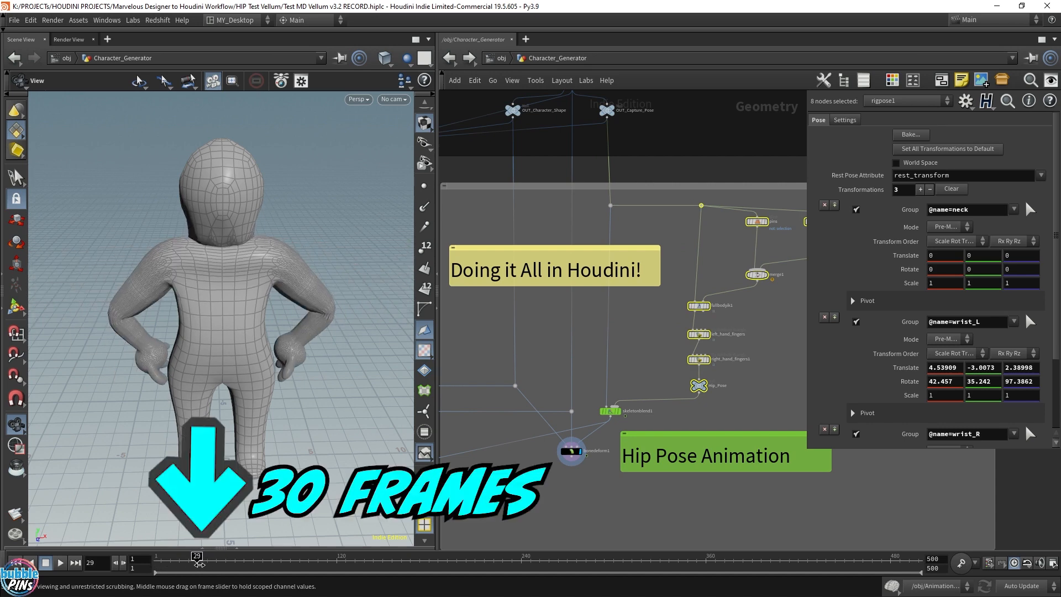
drag(196, 556, 191, 556)
text(f)
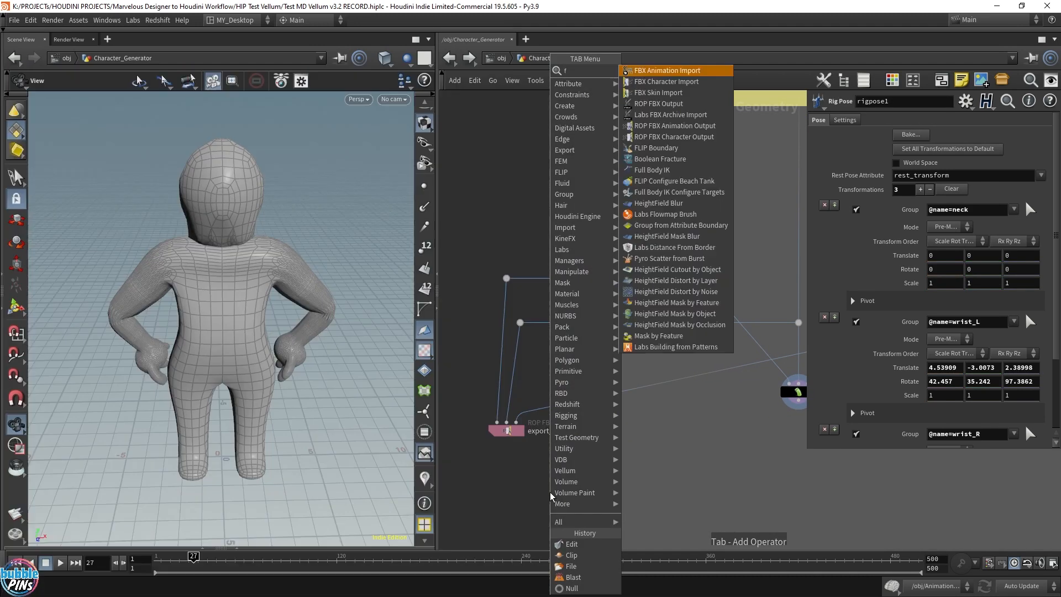
text(bx rop)
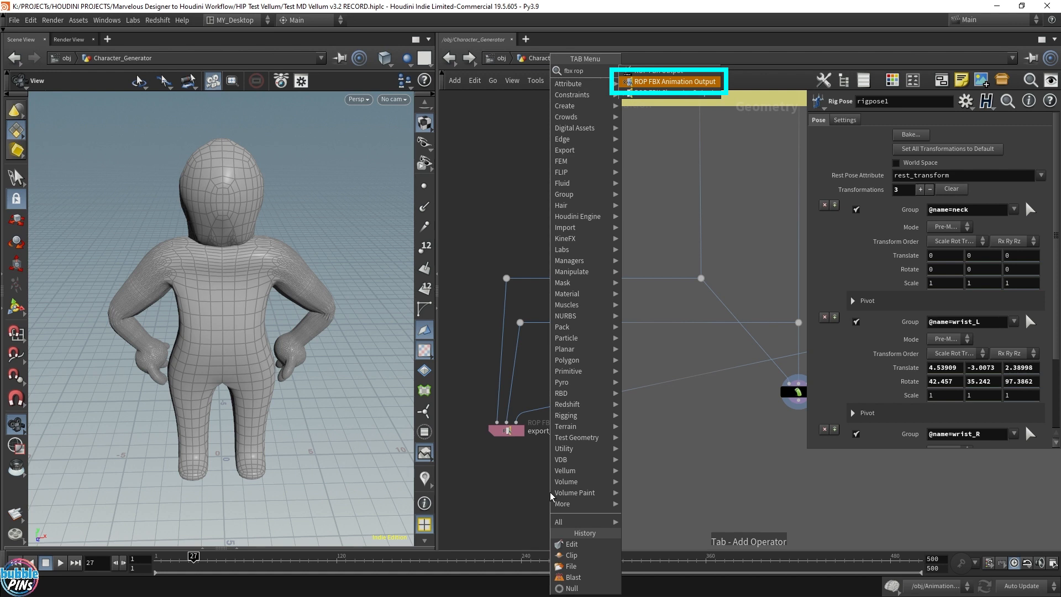
click(670, 81)
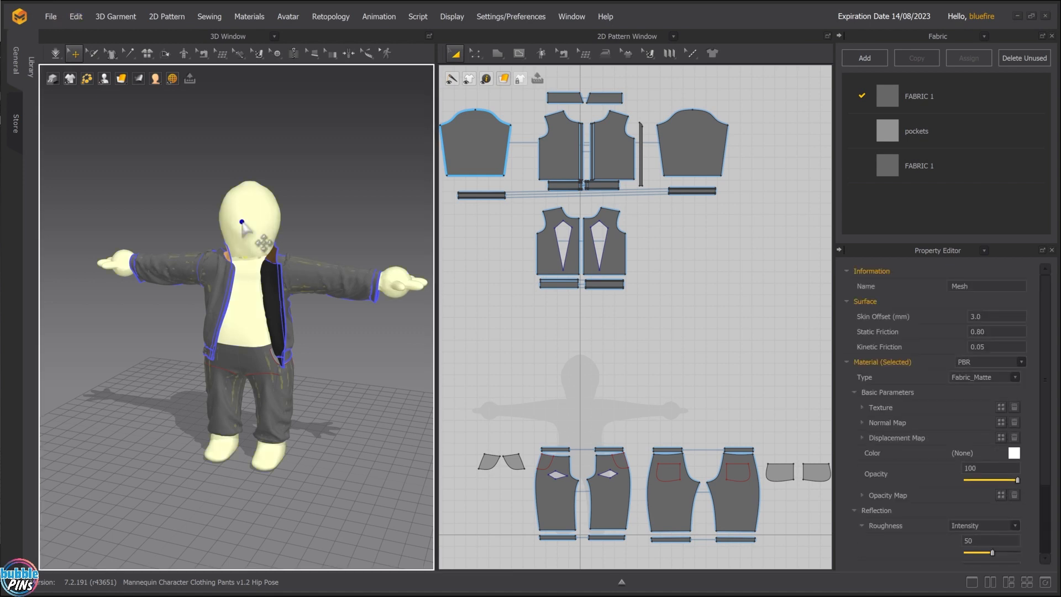
Delete the mannequin avatar and bring up the File menu's Import (Add) formats
click(73, 53)
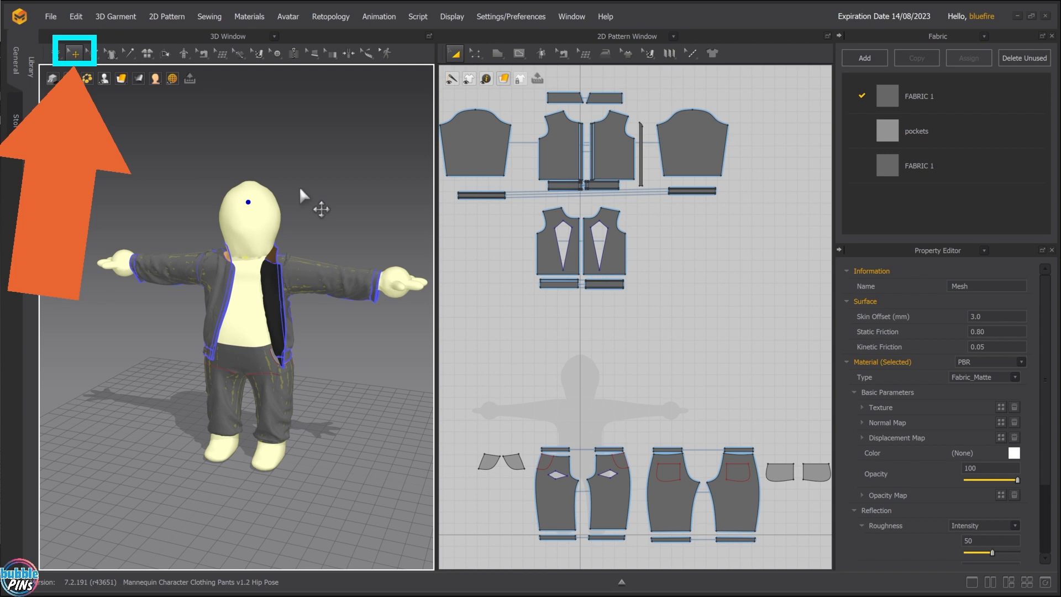
click(51, 16)
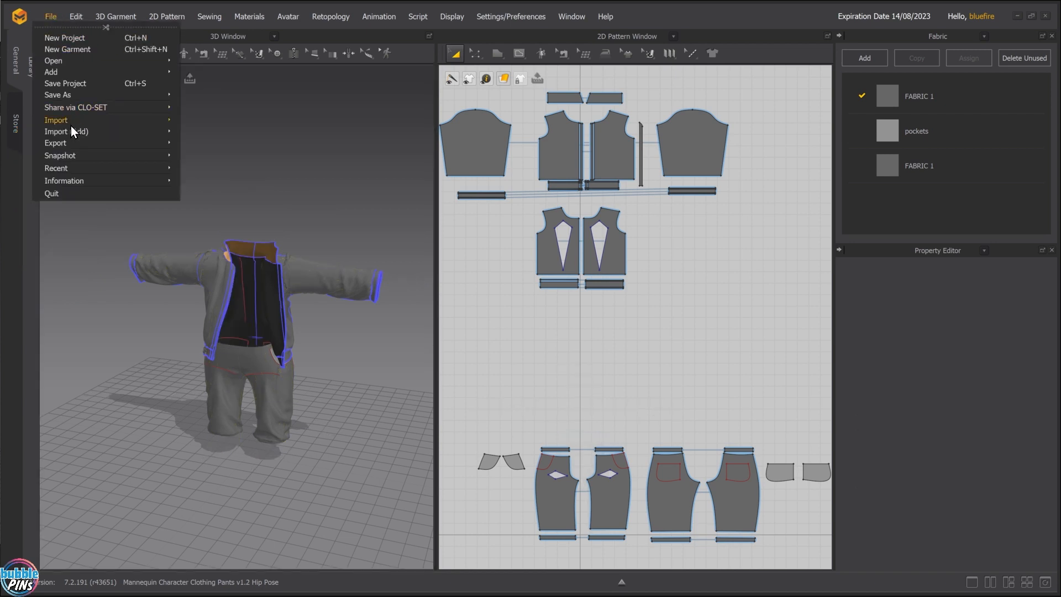
mouse_move(66, 132)
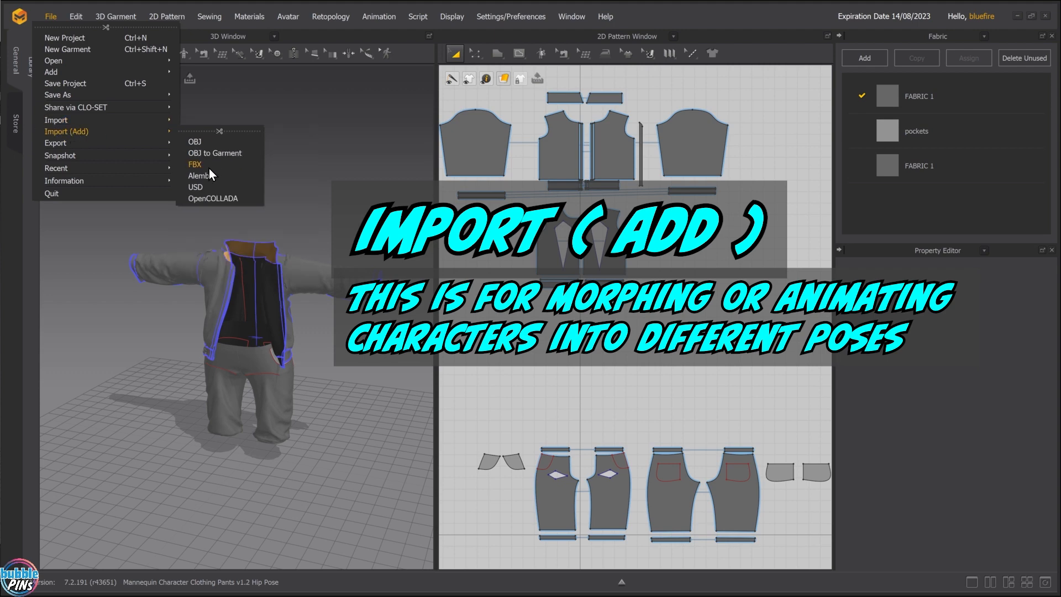
Import Mannequin Hip Pose Animation.fbx, accepting the import settings and arrangement-point warning
click(195, 164)
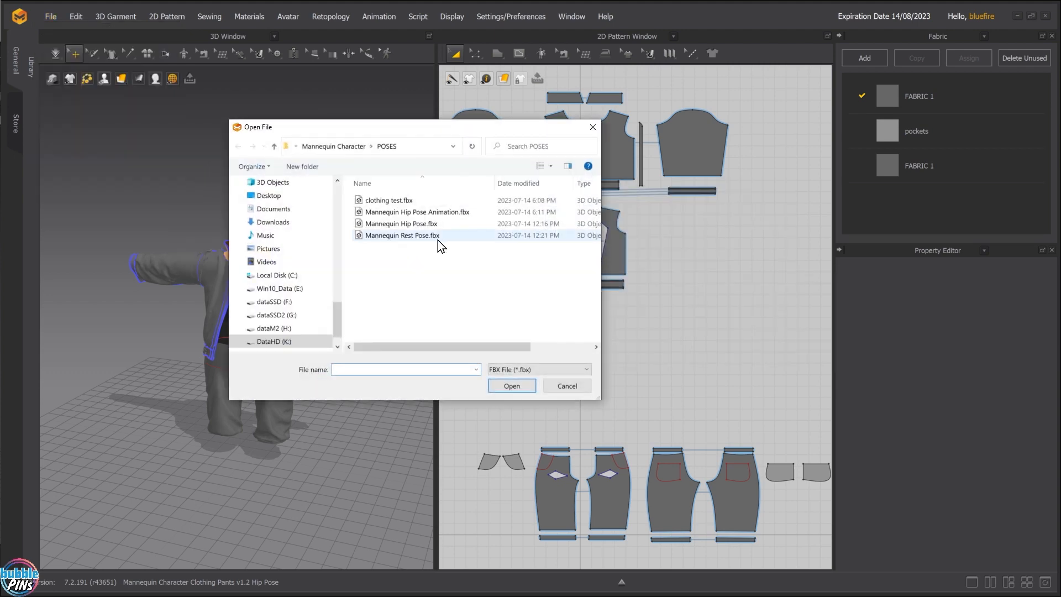
click(417, 212)
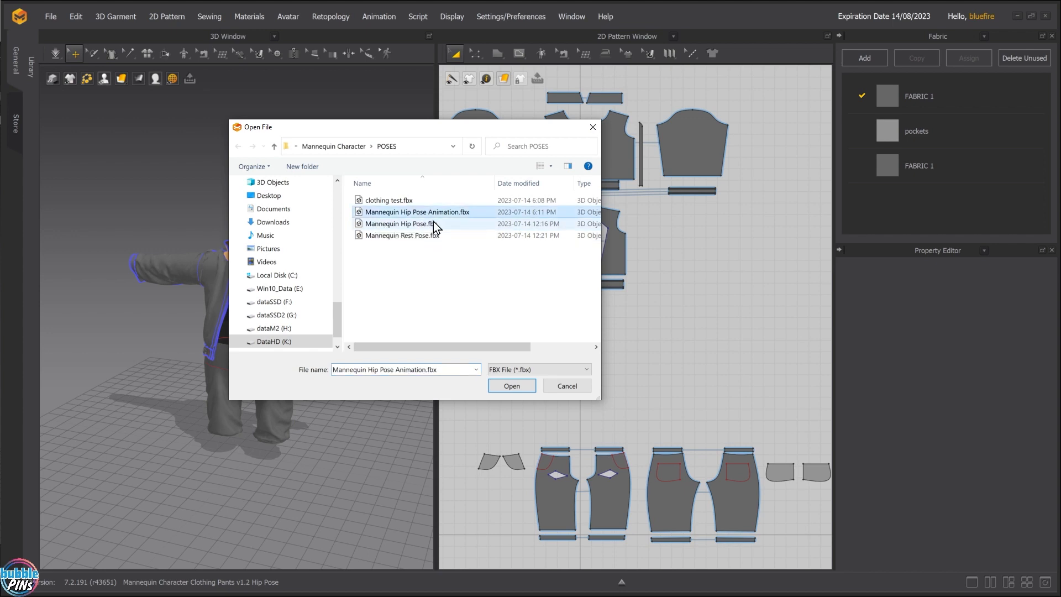
click(512, 385)
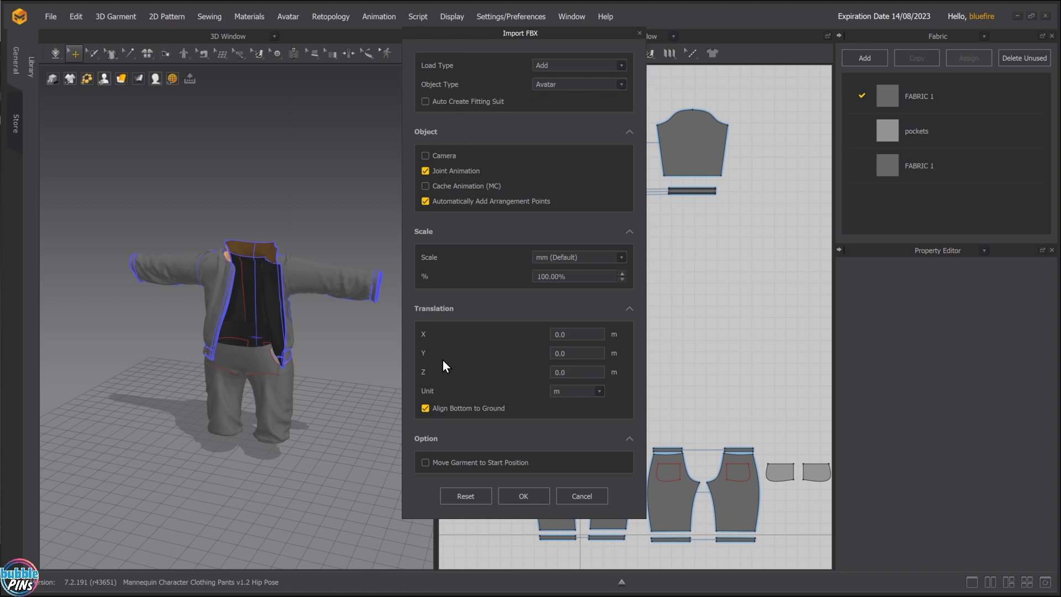
mouse_move(492, 145)
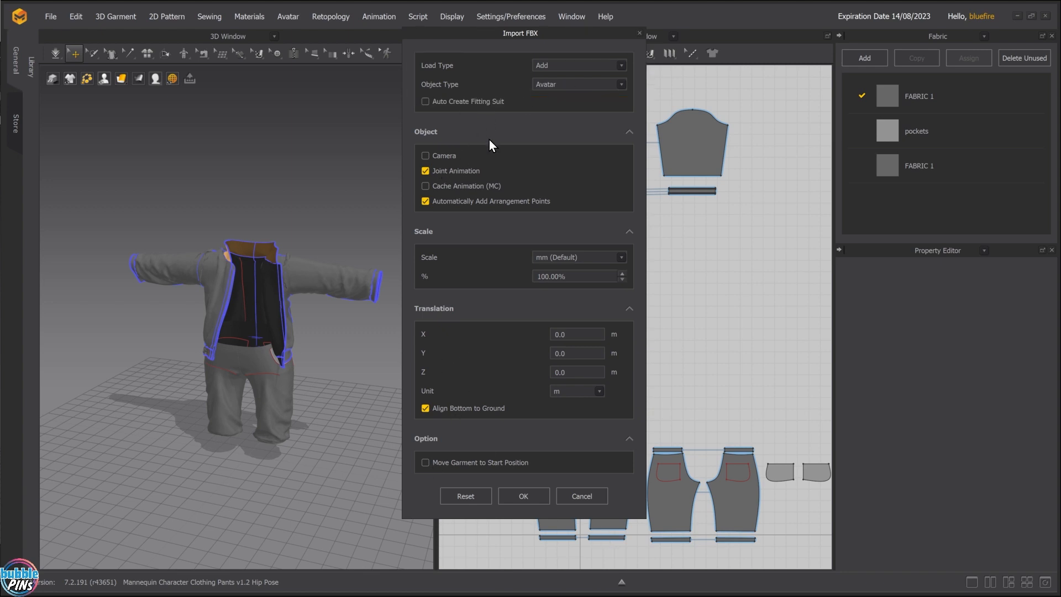
click(523, 495)
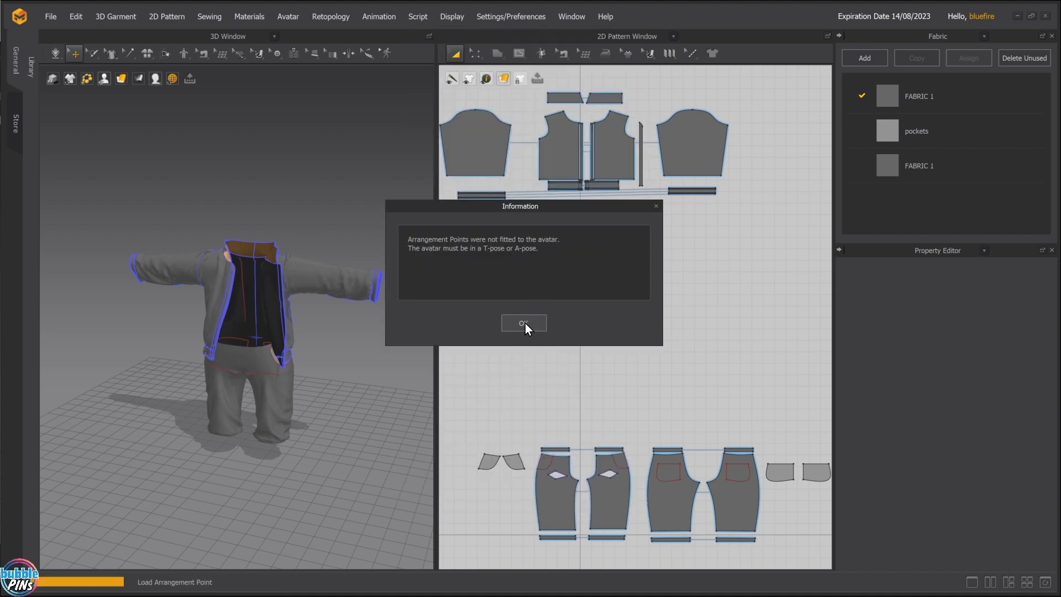
click(524, 323)
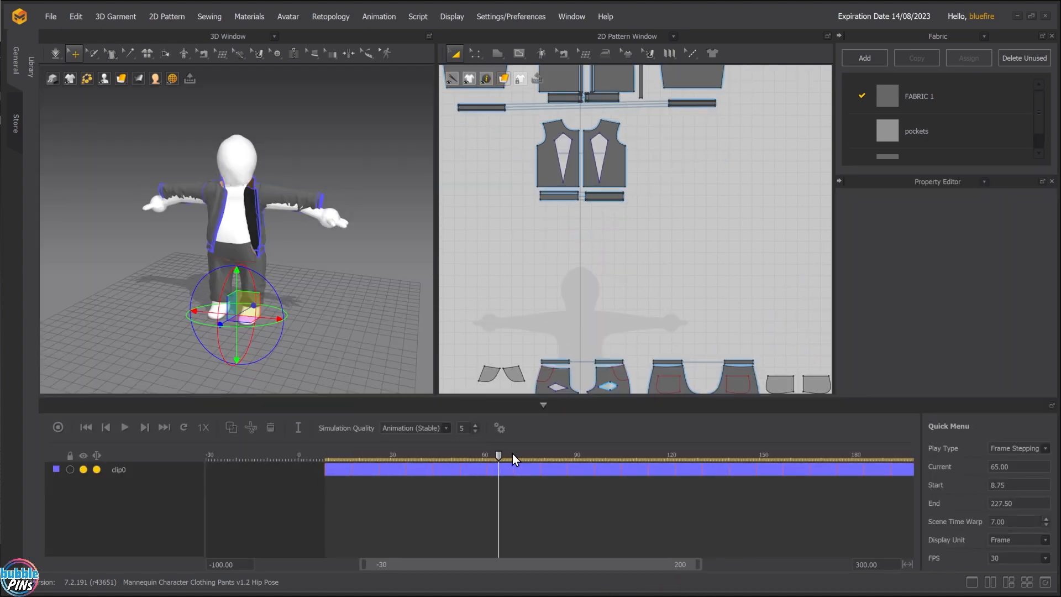
Scrub the hip-pose animation and switch simulation quality to Normal (Default)
click(428, 457)
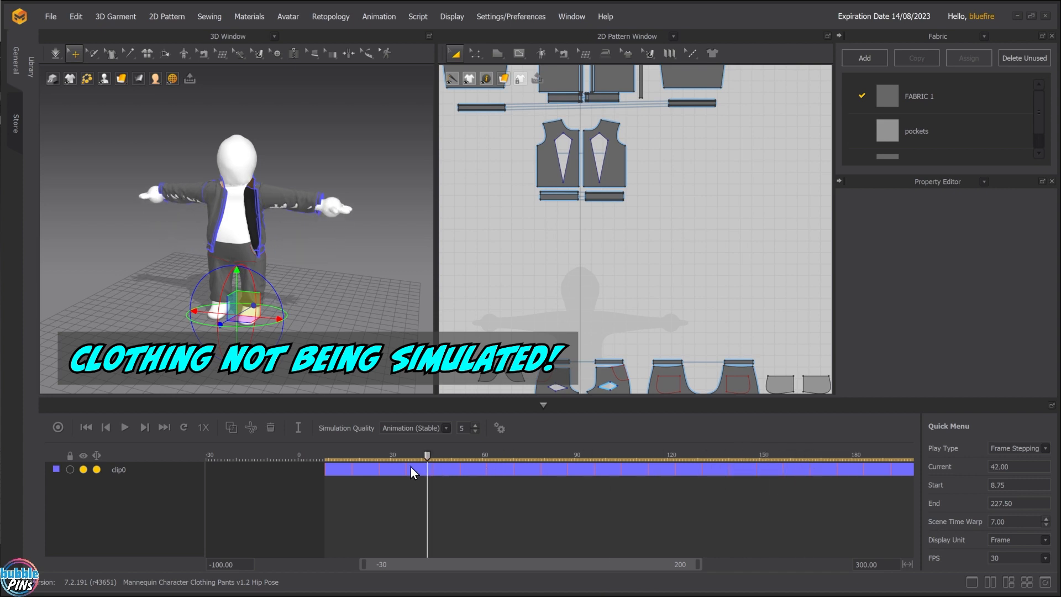
click(699, 468)
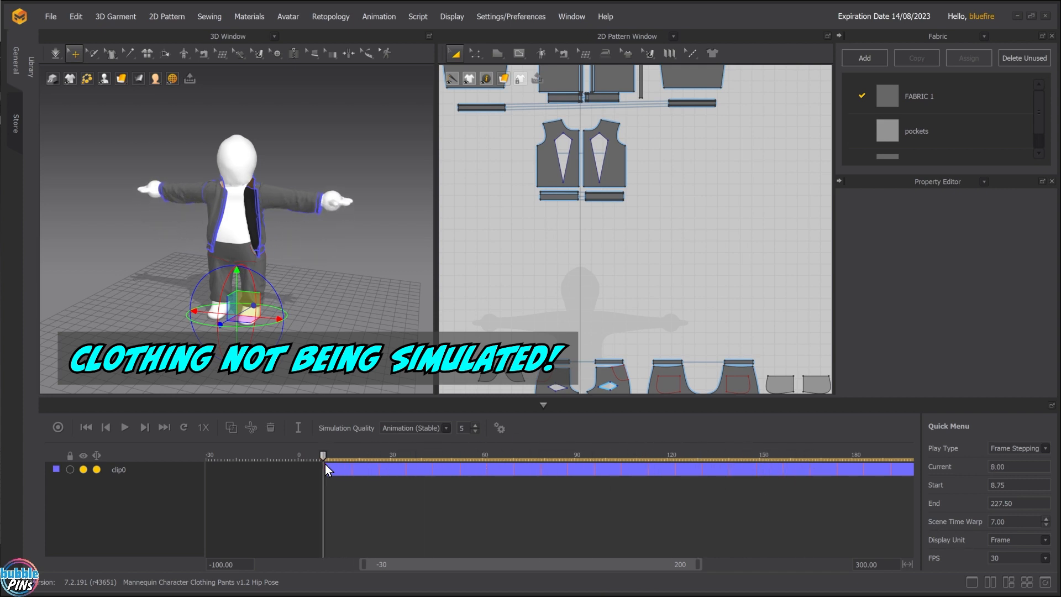
click(53, 54)
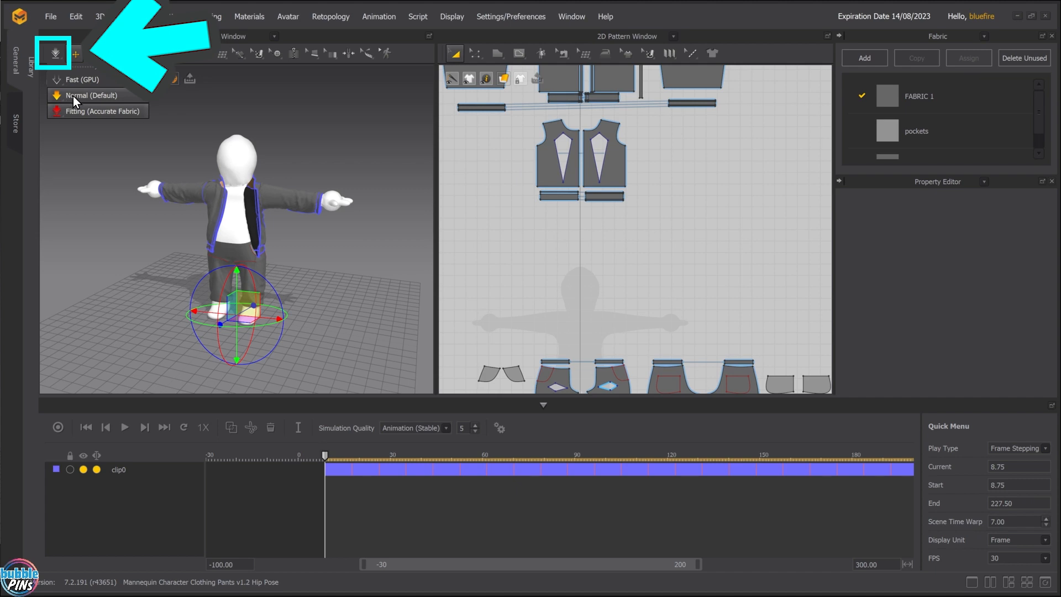
click(88, 95)
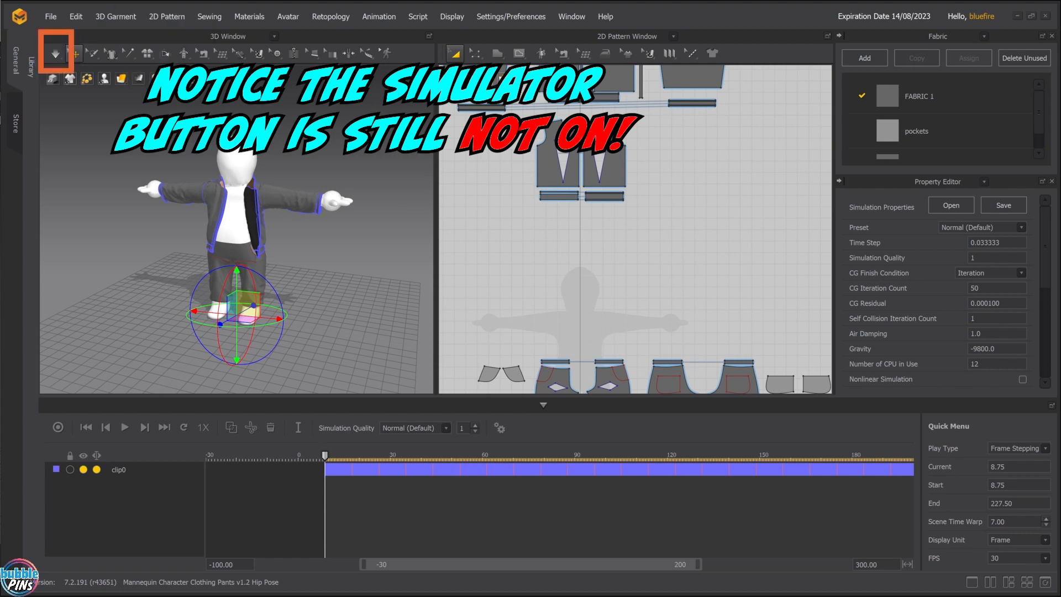
click(54, 53)
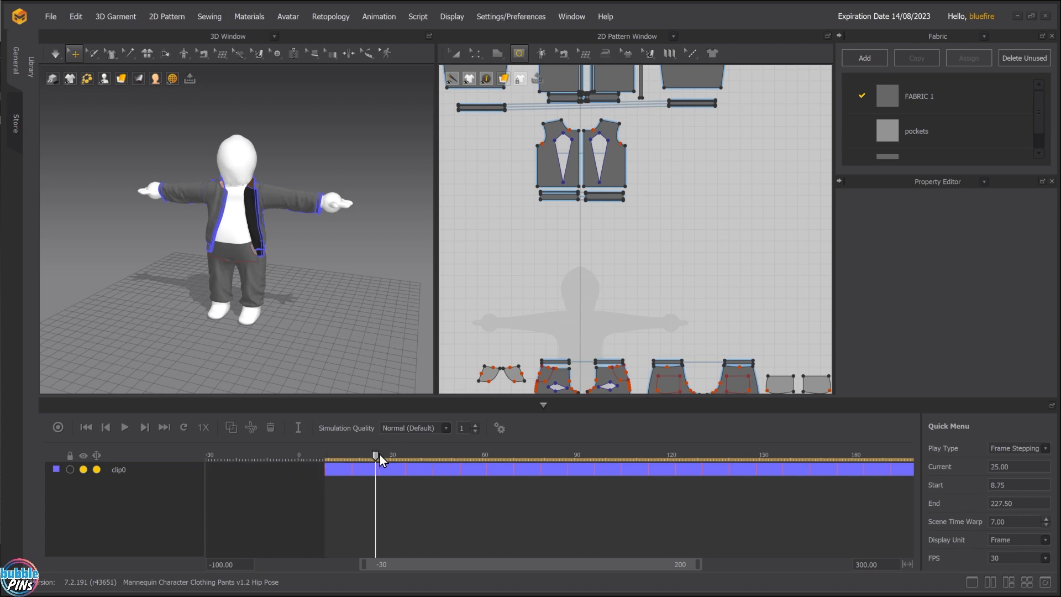
Rewind the timeline and enter 6.00 as the Scene Time Warp
drag(376, 455, 323, 455)
text(6)
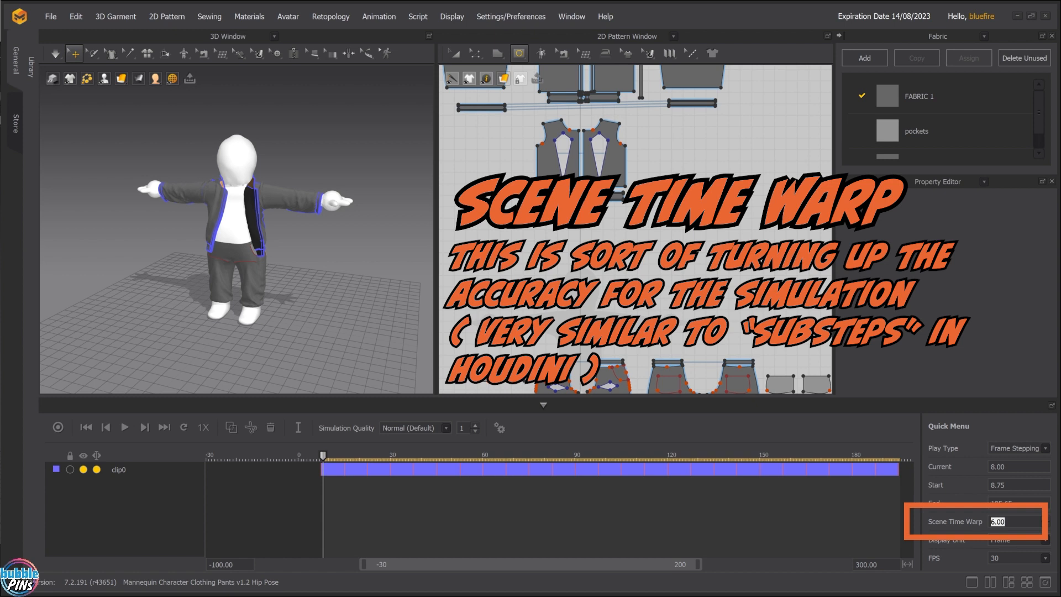
click(54, 53)
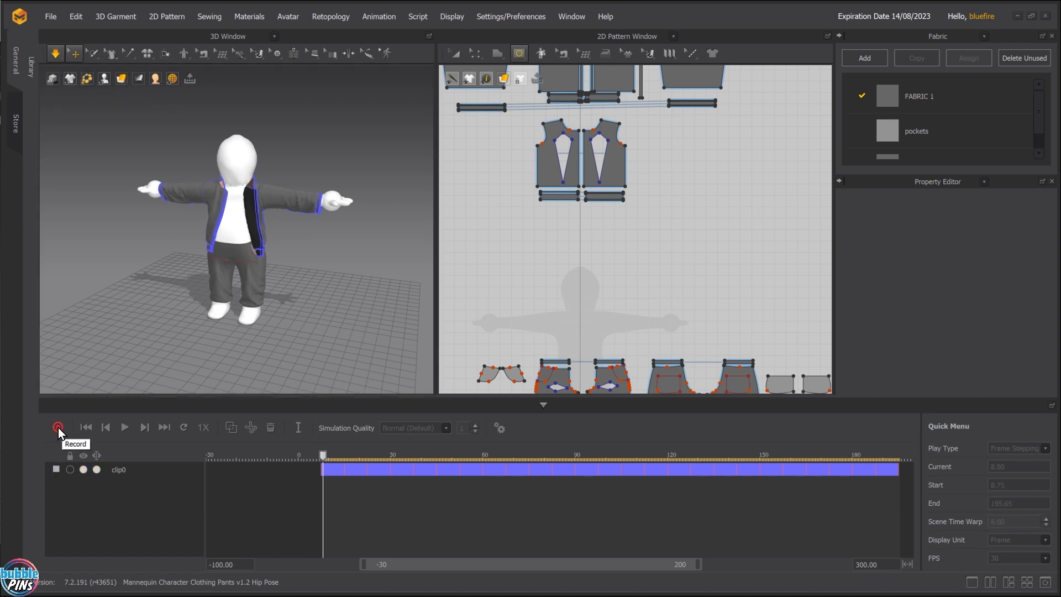
Record the Garment 1 cloth track and scrub to the final hands-on-hips frame
click(57, 426)
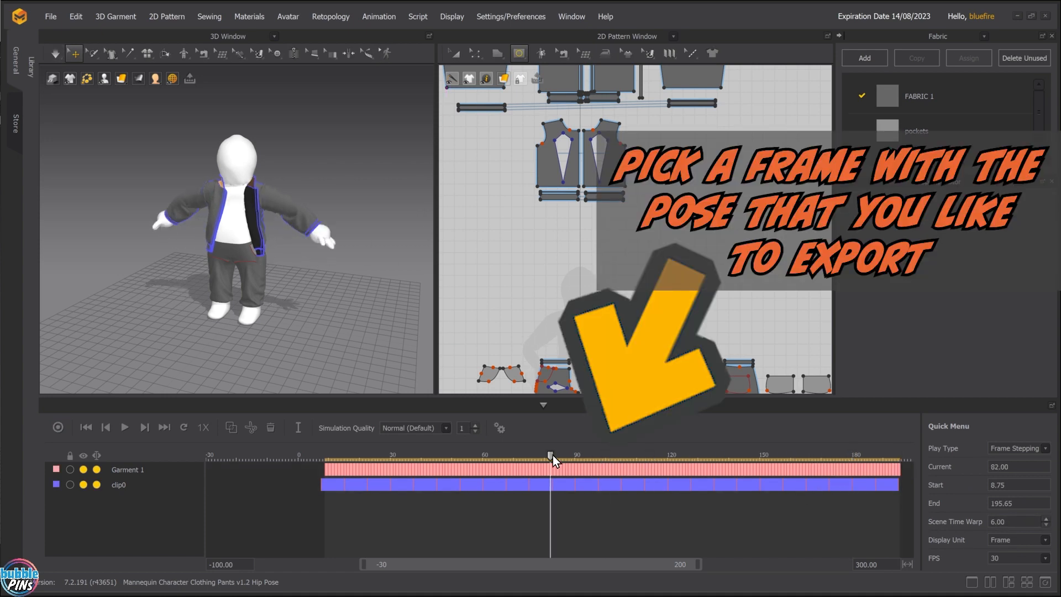
drag(551, 457, 383, 457)
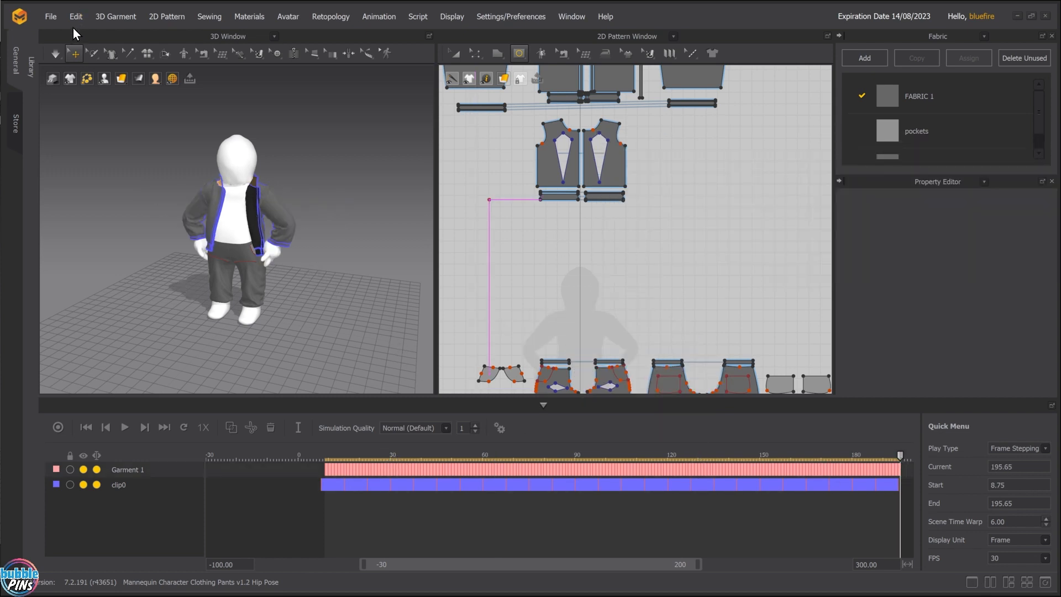
Export the clothing to clothing test.fbx as multiple objects, acknowledging the animation-data warning
click(50, 15)
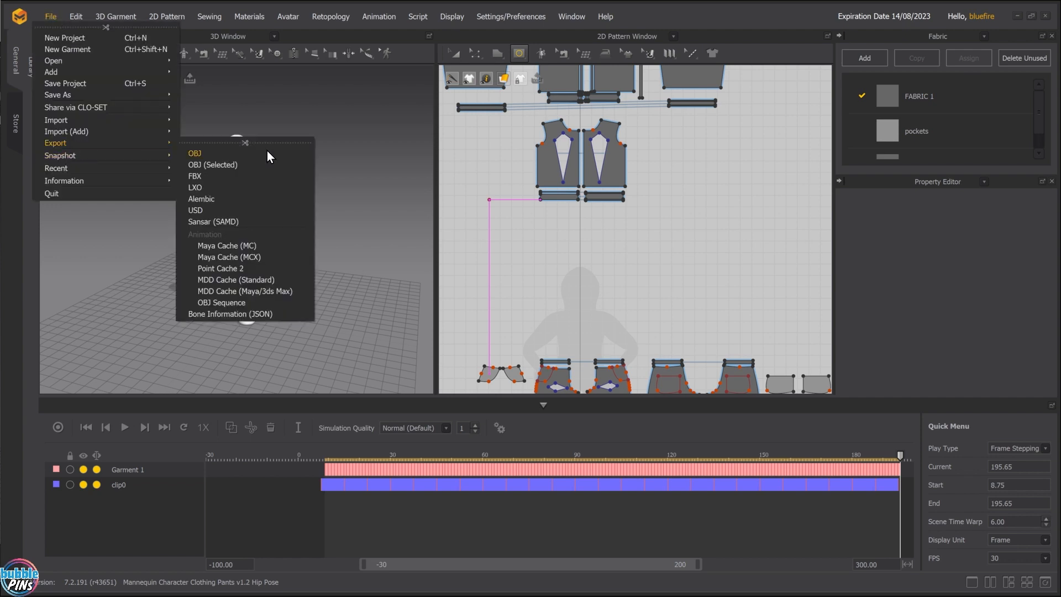
click(195, 176)
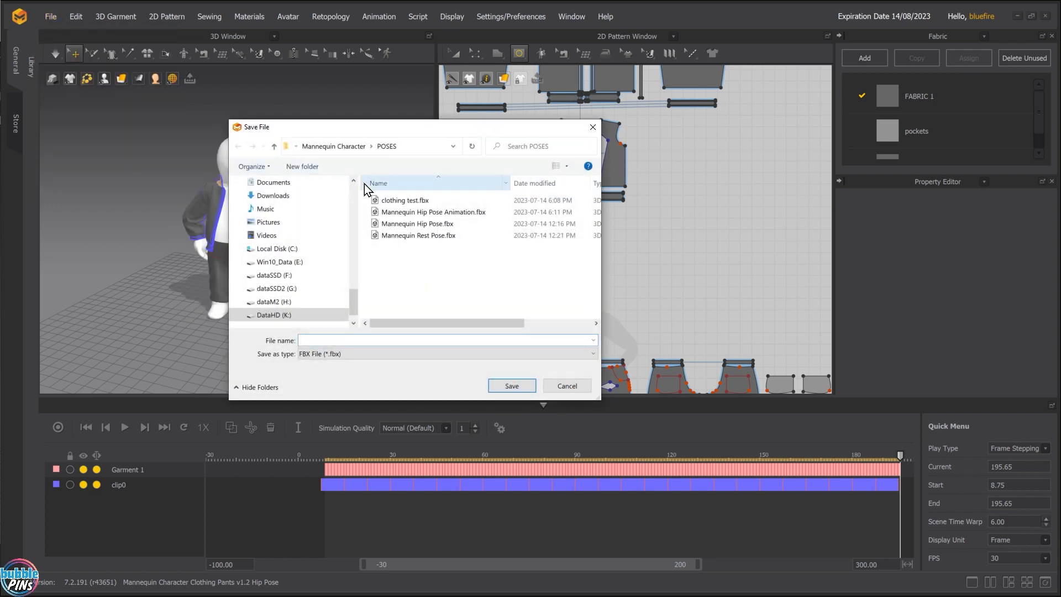
click(404, 200)
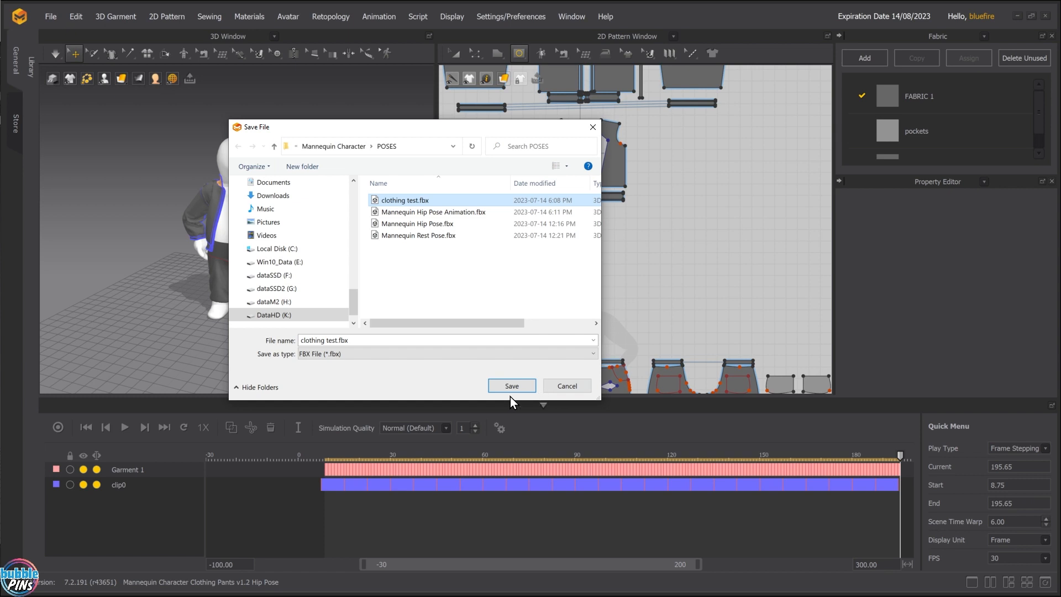
click(511, 386)
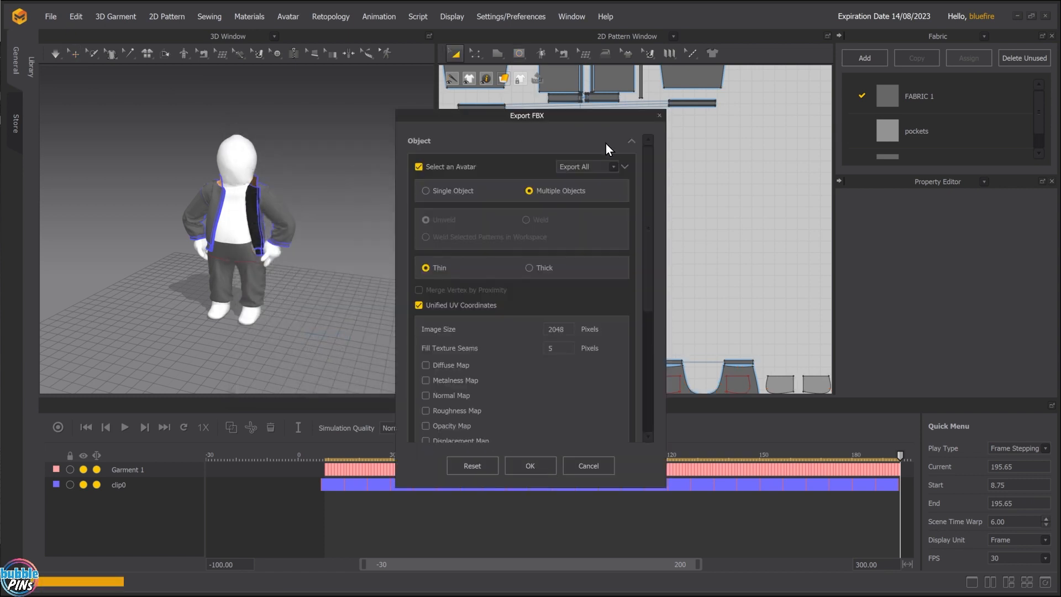
click(528, 191)
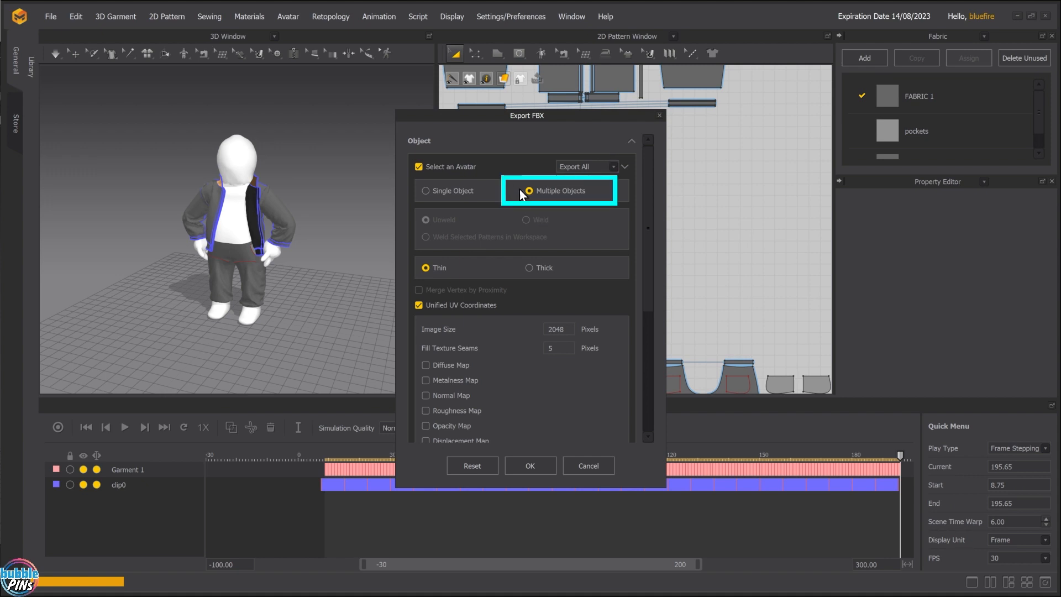
mouse_move(474, 197)
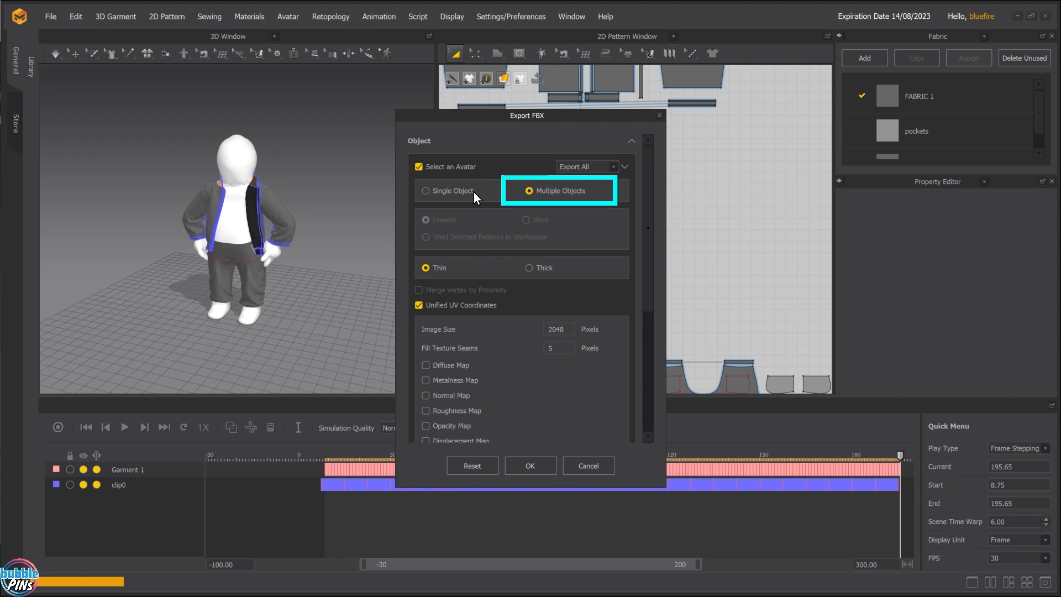
click(426, 190)
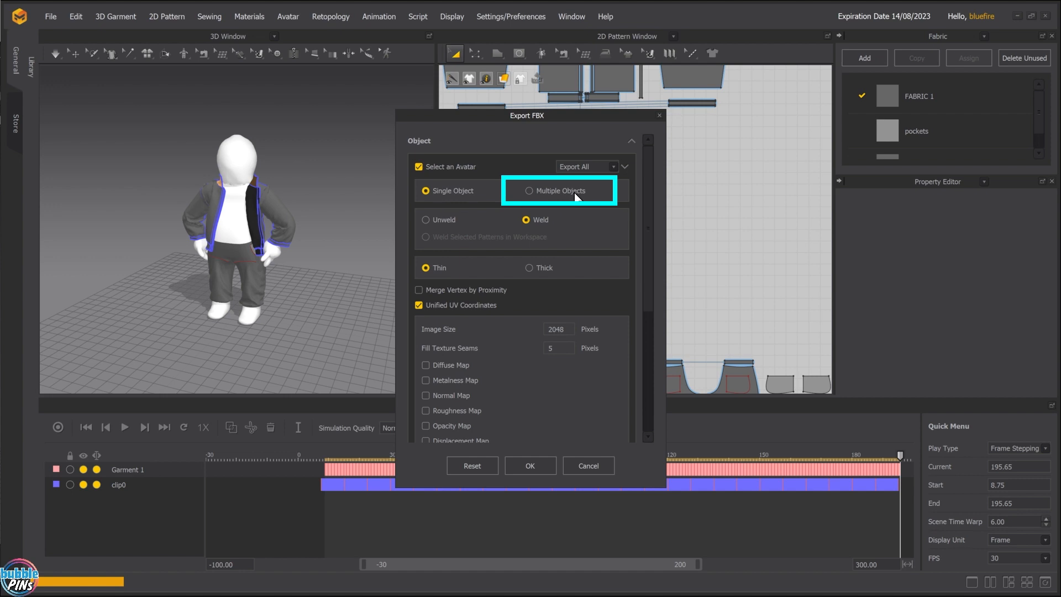
click(530, 190)
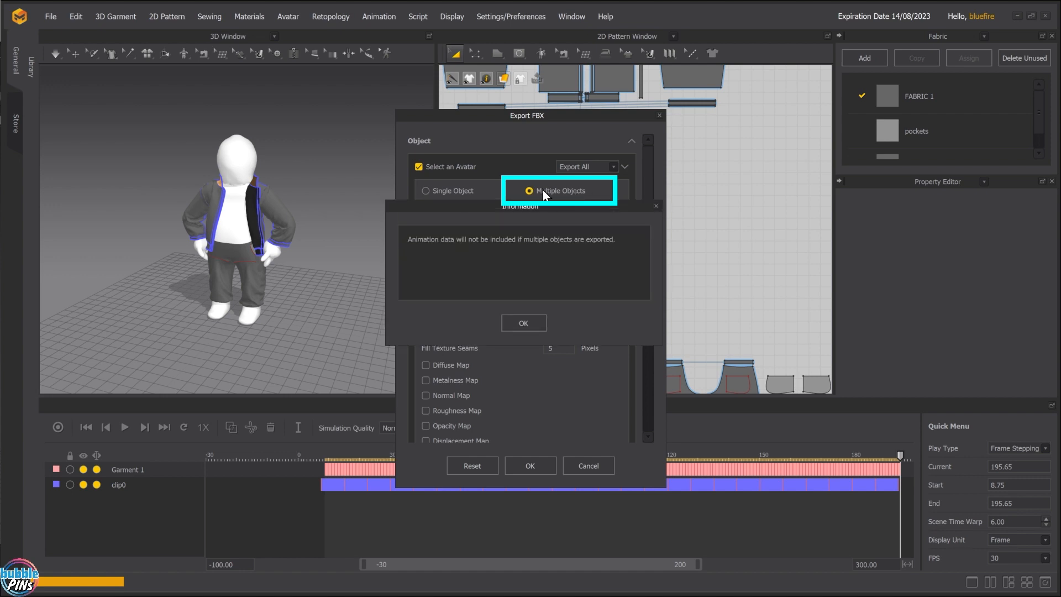
click(524, 323)
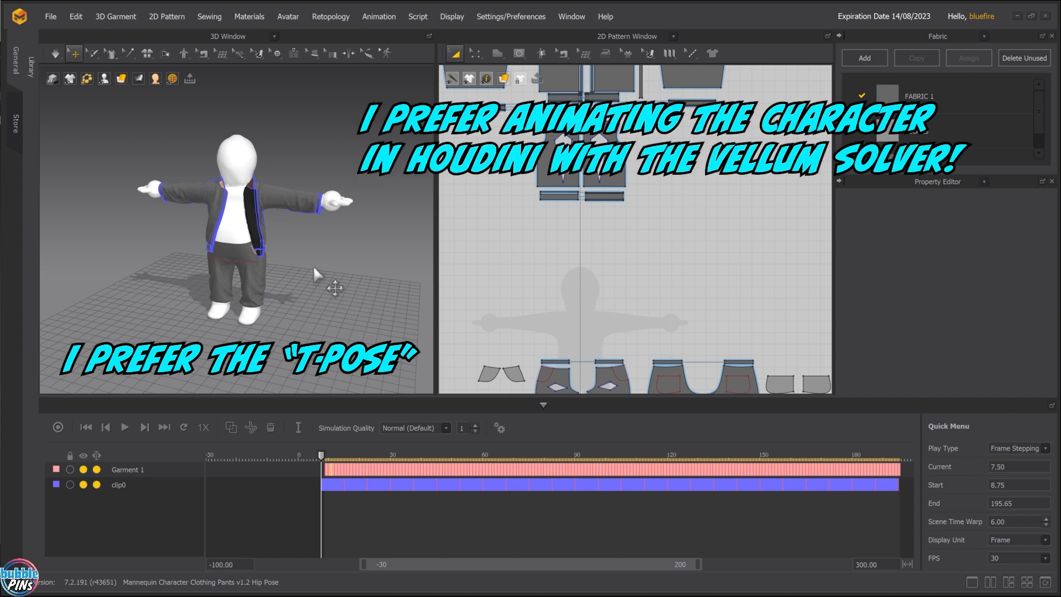
mouse_move(399, 258)
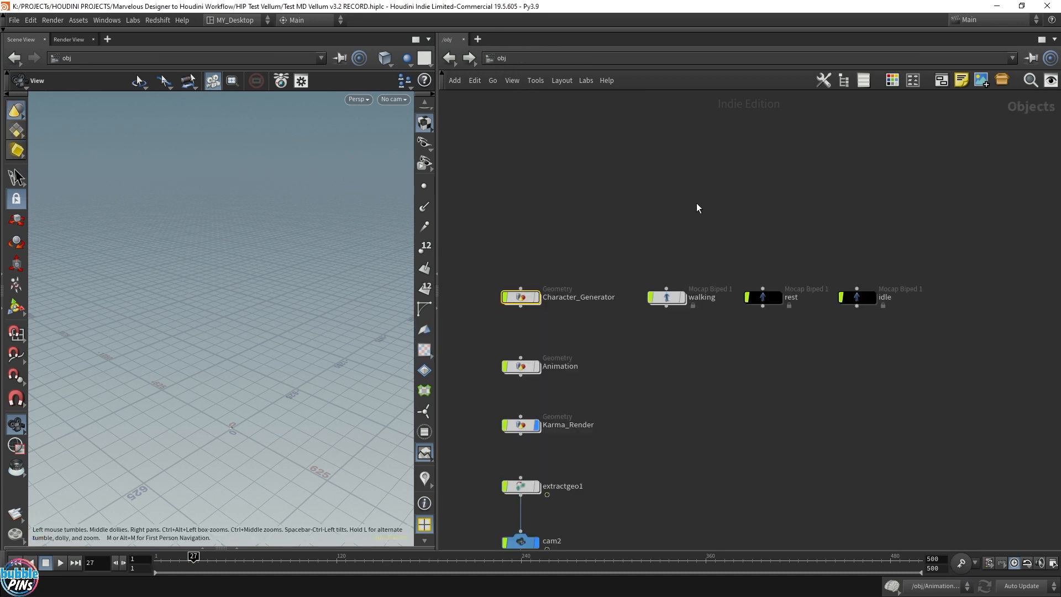
Enter the Animation network, display Character_Animation and play the walk
double_click(521, 366)
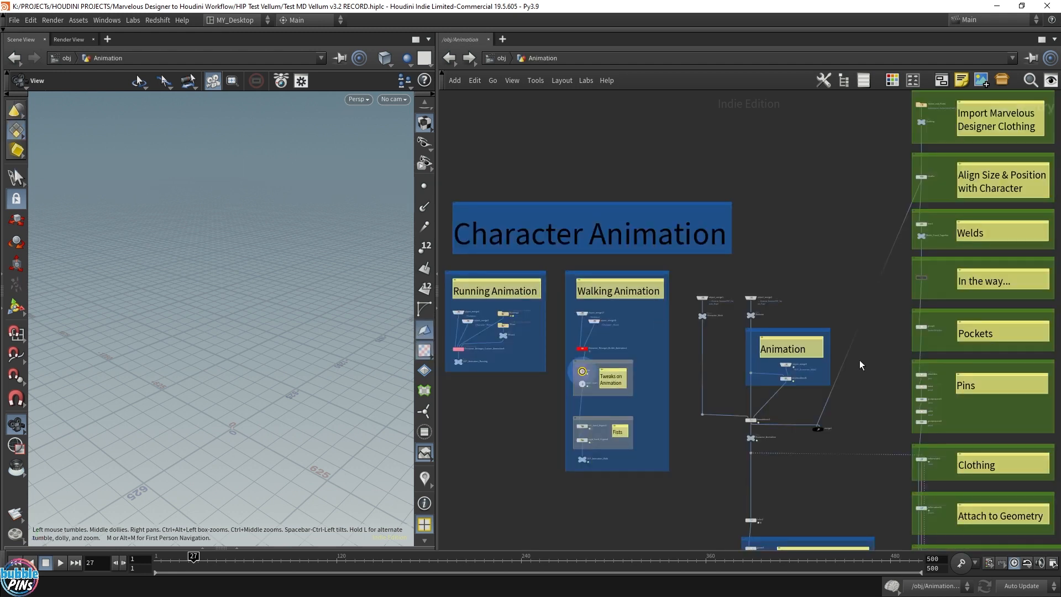
mouse_move(697, 448)
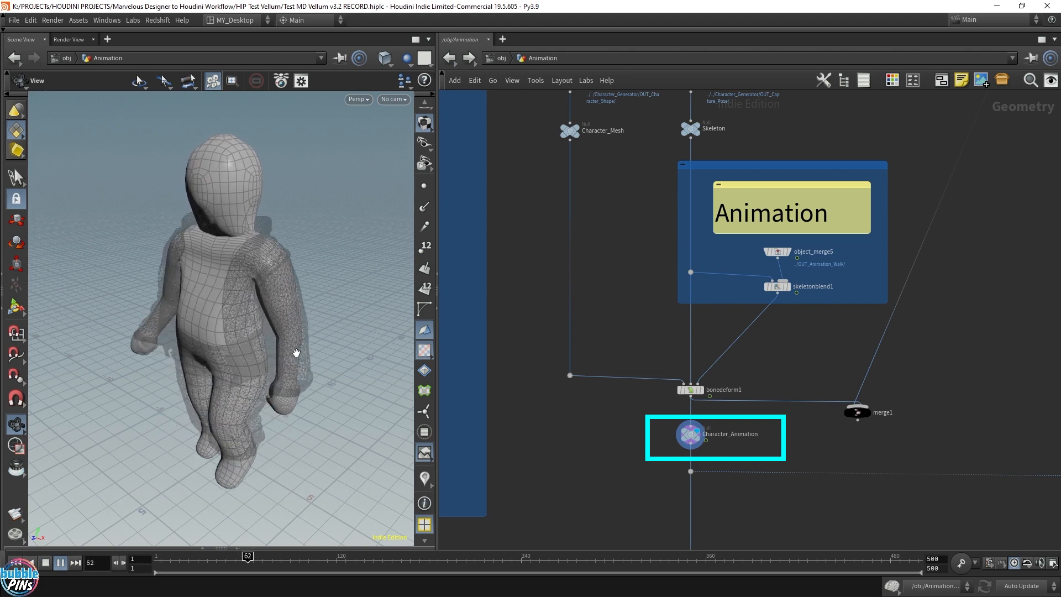
click(76, 563)
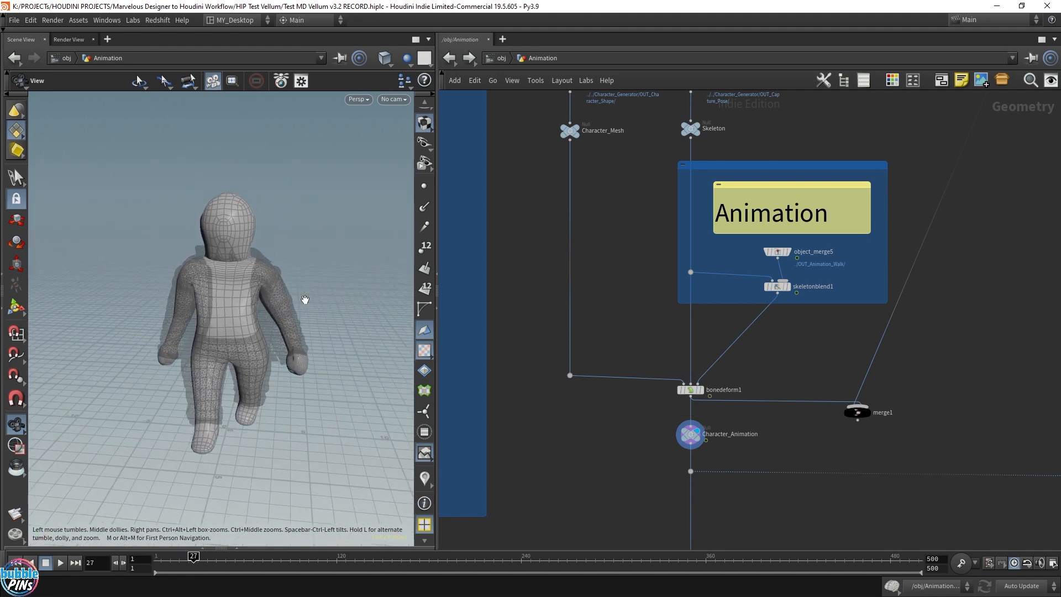
click(777, 285)
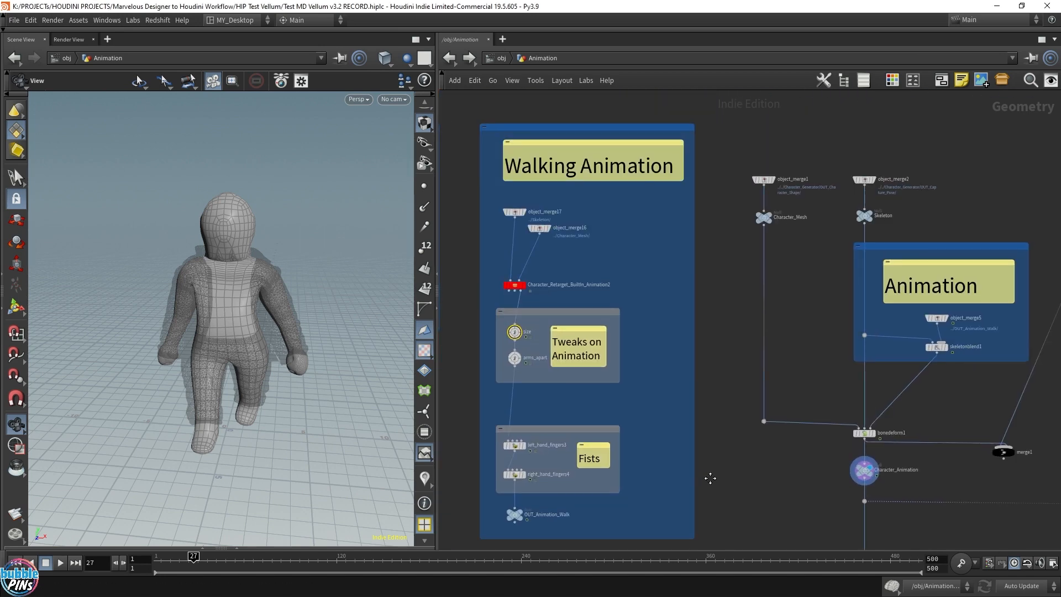
Display OUT_Animation_Walk and scrub through the transition frames around 19–32
click(517, 514)
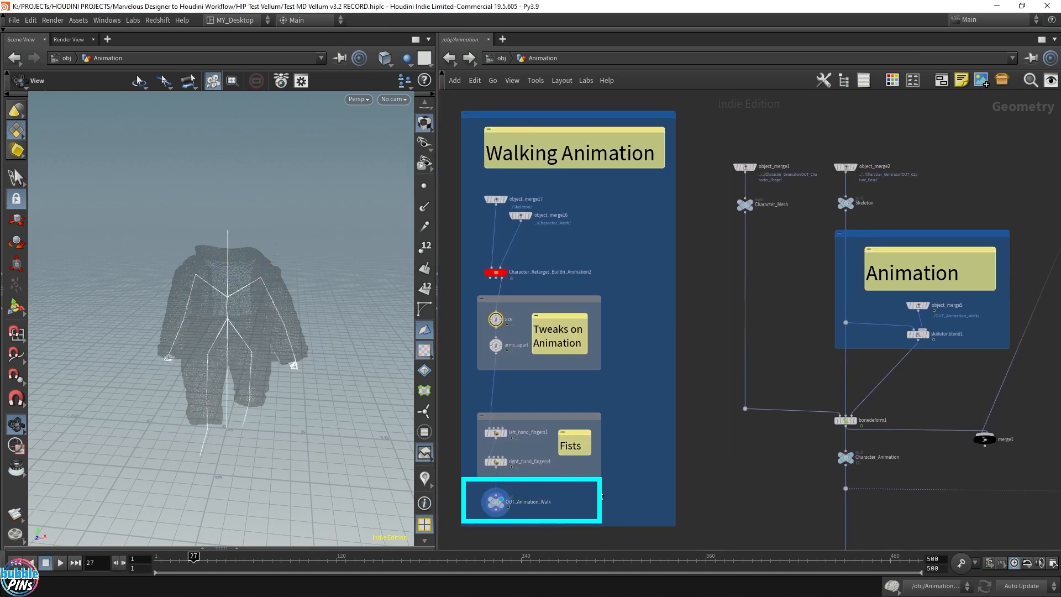
click(60, 563)
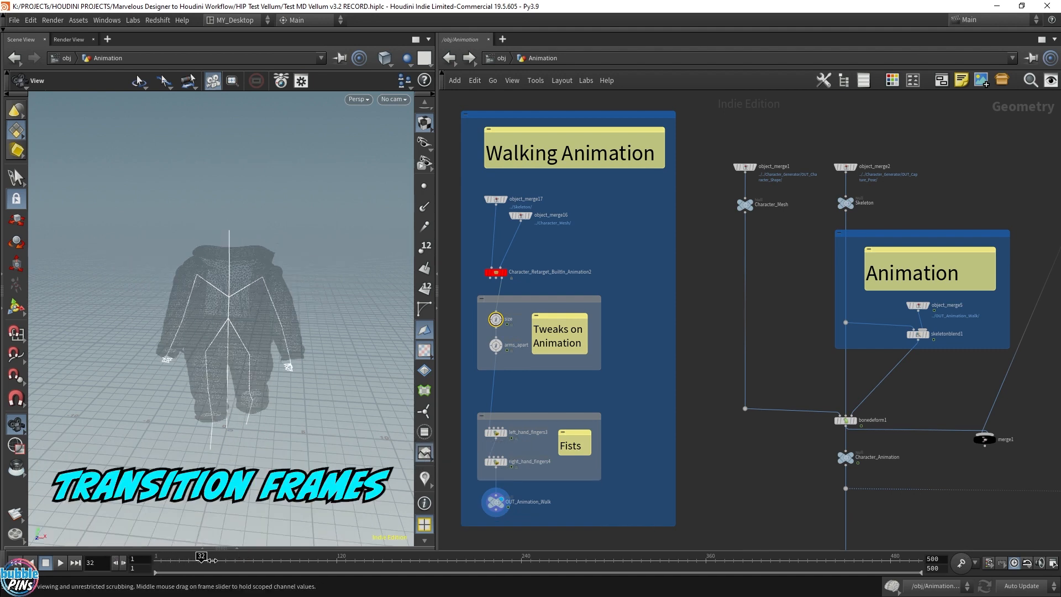
drag(211, 557, 183, 557)
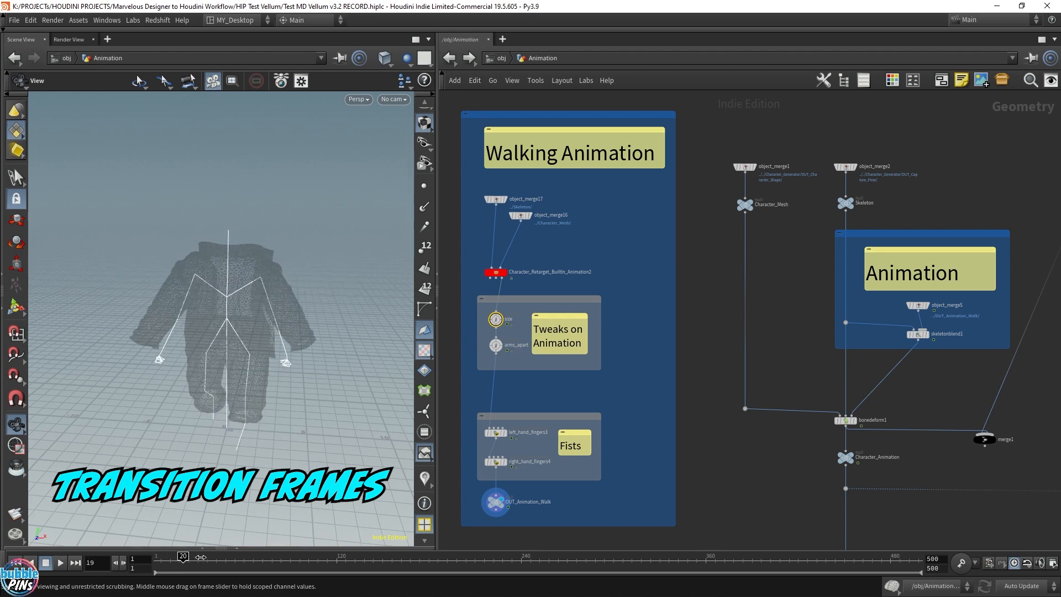
drag(183, 557, 199, 564)
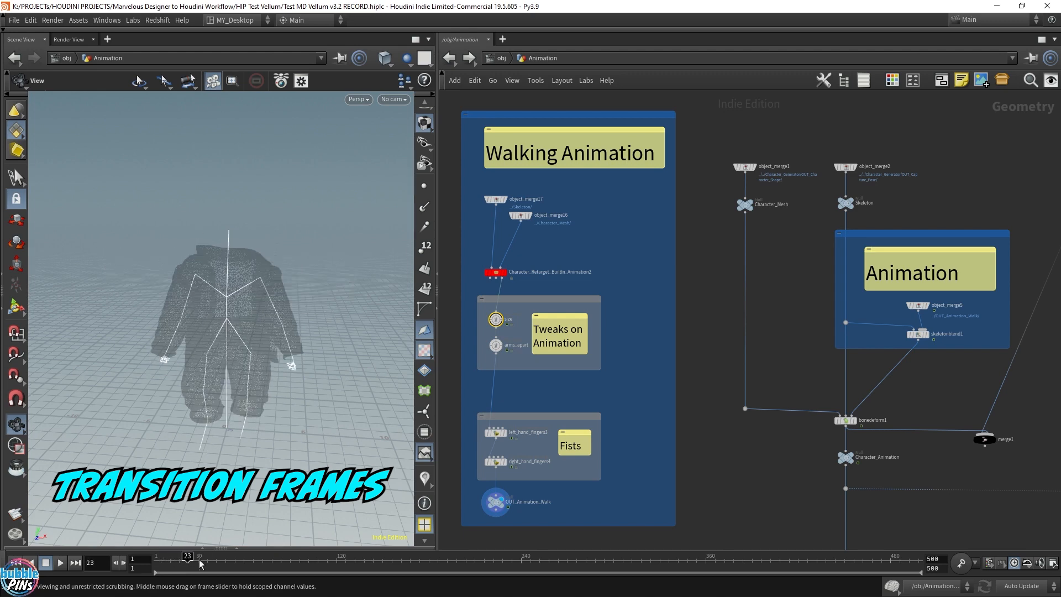